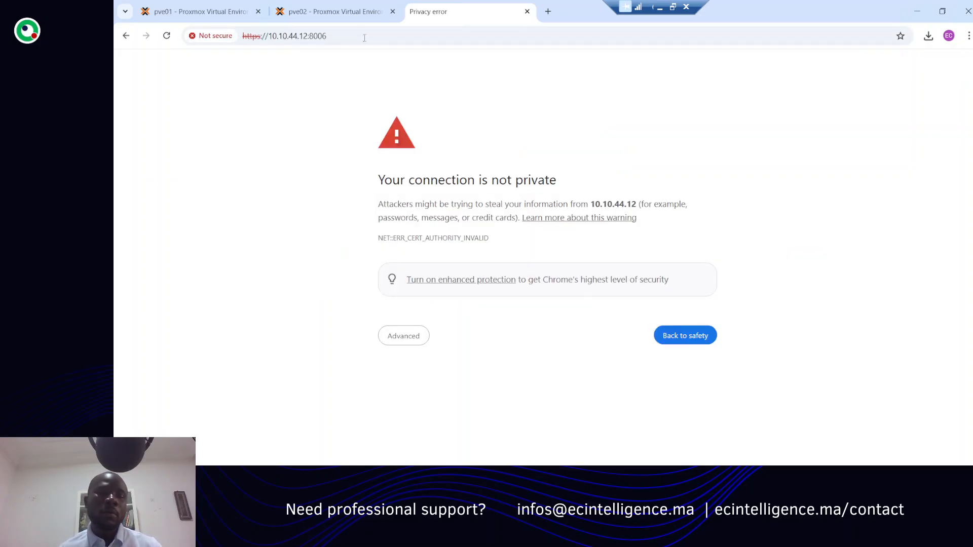
# Proceed past the certificate warning to 10.10.44.12 and log in as root.
pyautogui.click(403, 336)
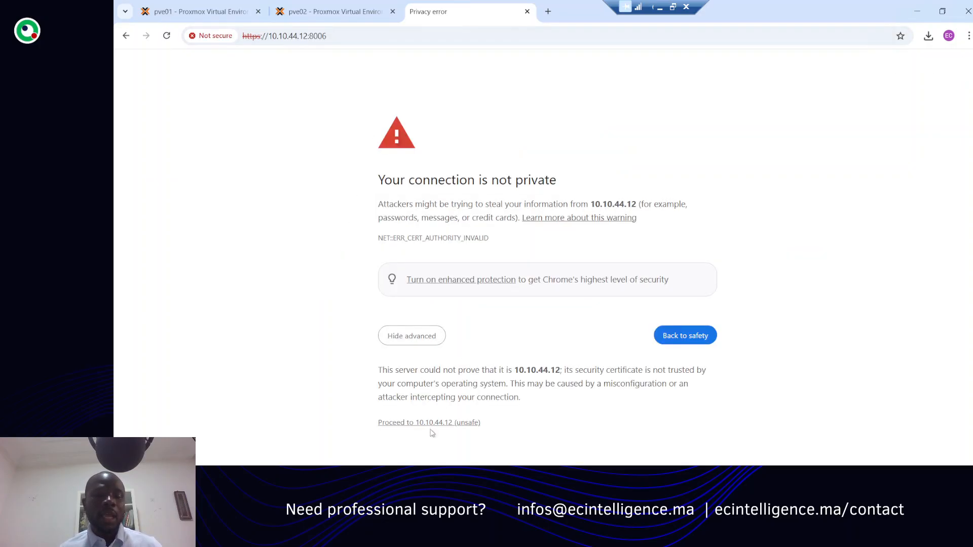
pyautogui.click(428, 422)
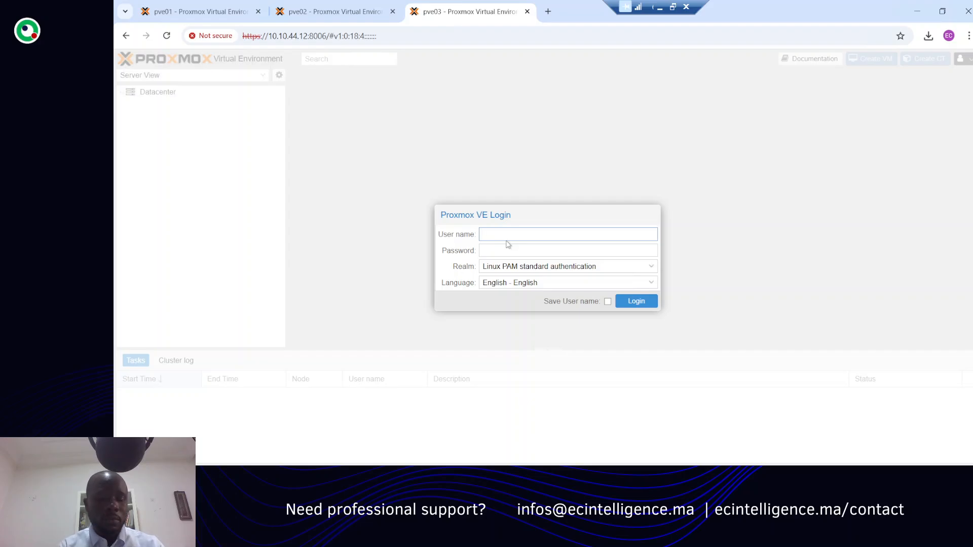
pyautogui.write('ro')
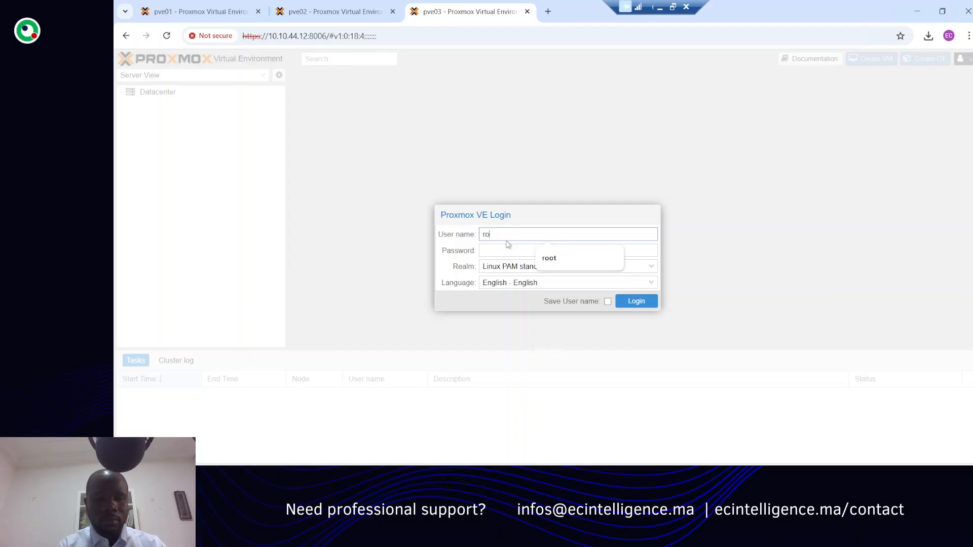
pyautogui.click(548, 257)
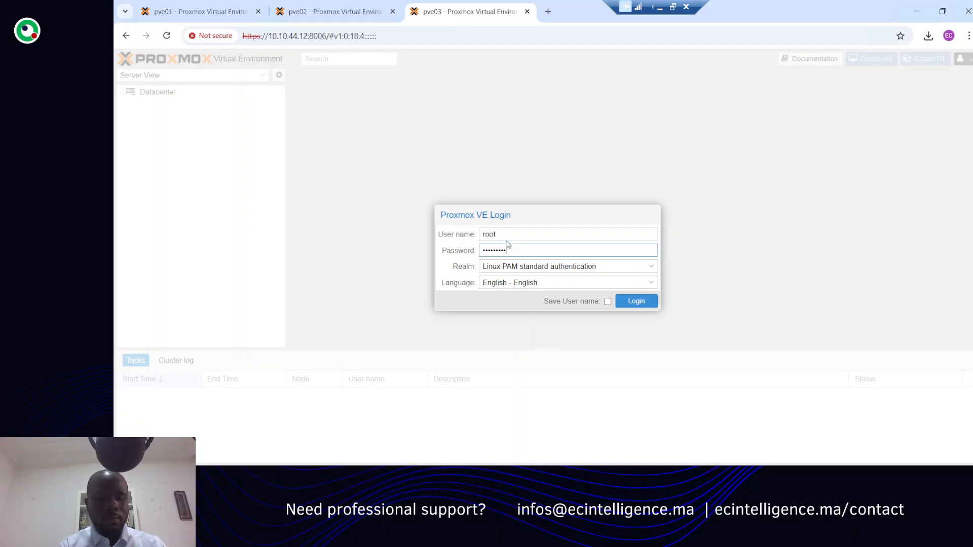
pyautogui.click(635, 301)
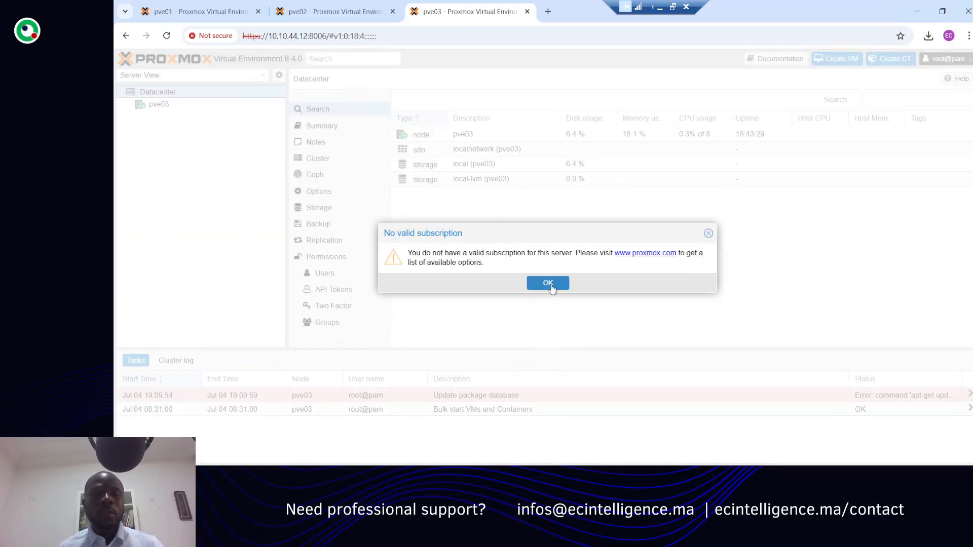
# Dismiss the subscription notice and show pve03's Updates > Repositories listing.
pyautogui.click(547, 282)
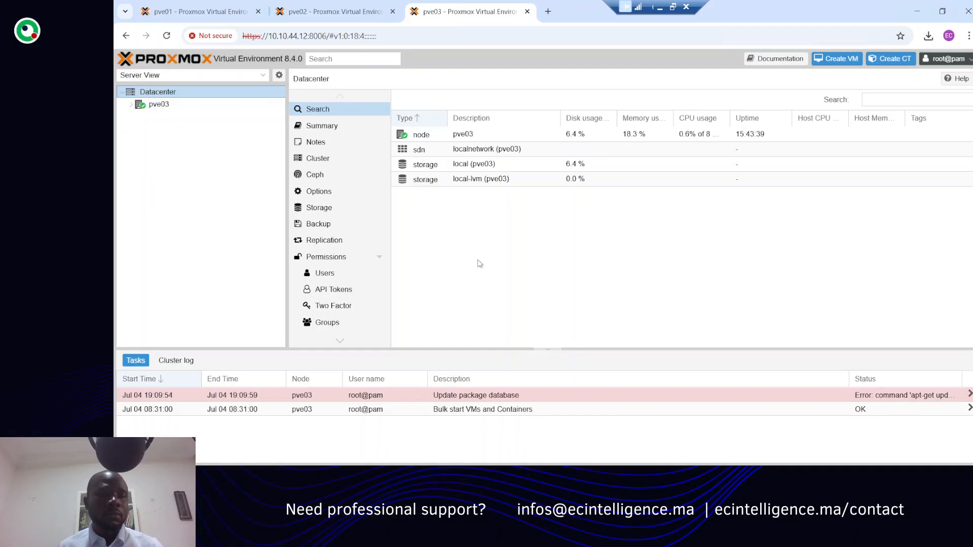
pyautogui.moveTo(472, 262)
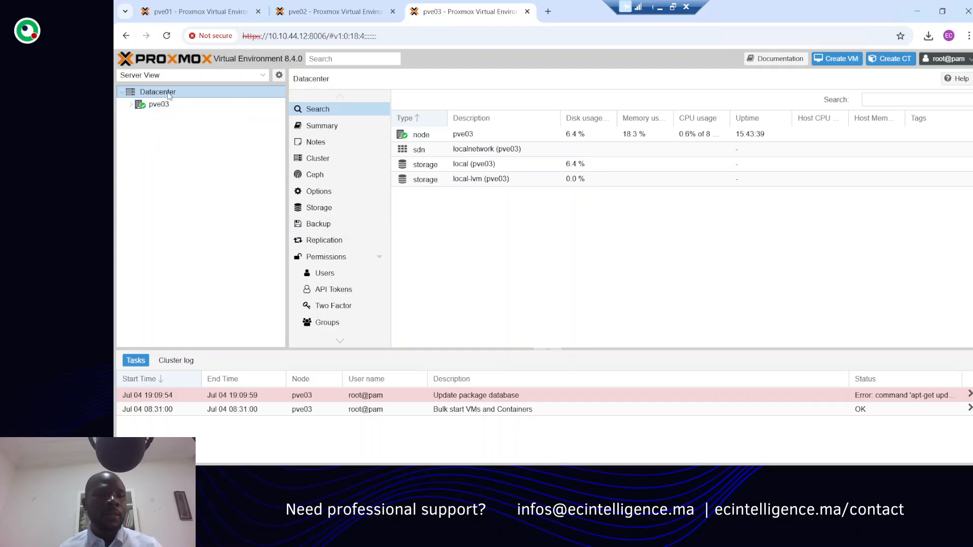
pyautogui.click(158, 105)
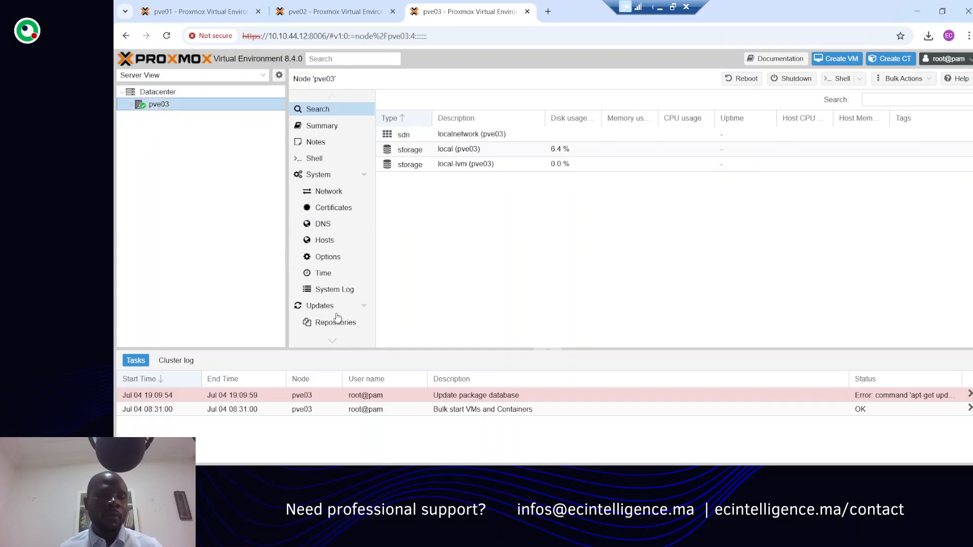
pyautogui.click(335, 322)
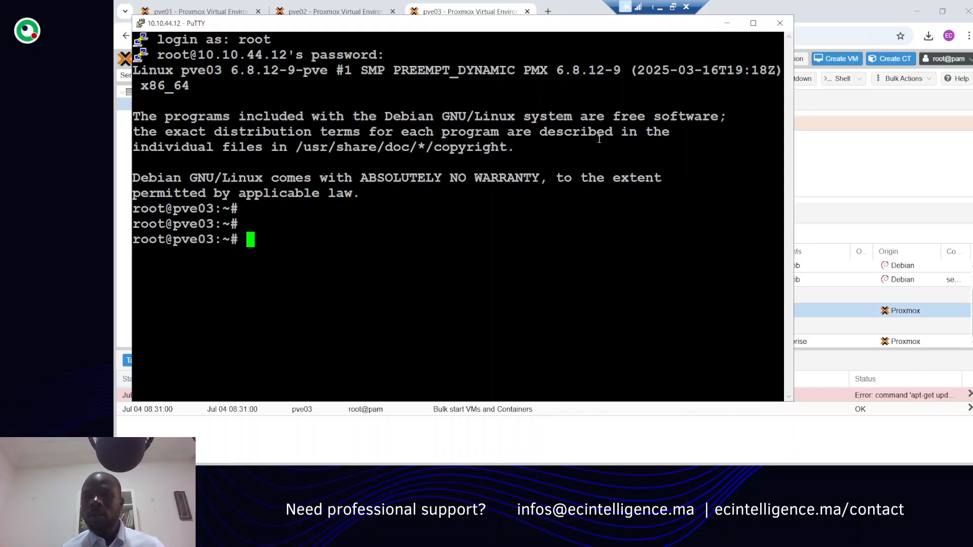
# Change to /etc/apt/sources.list.d/ and display the contents of ceph.list.
pyautogui.click(752, 23)
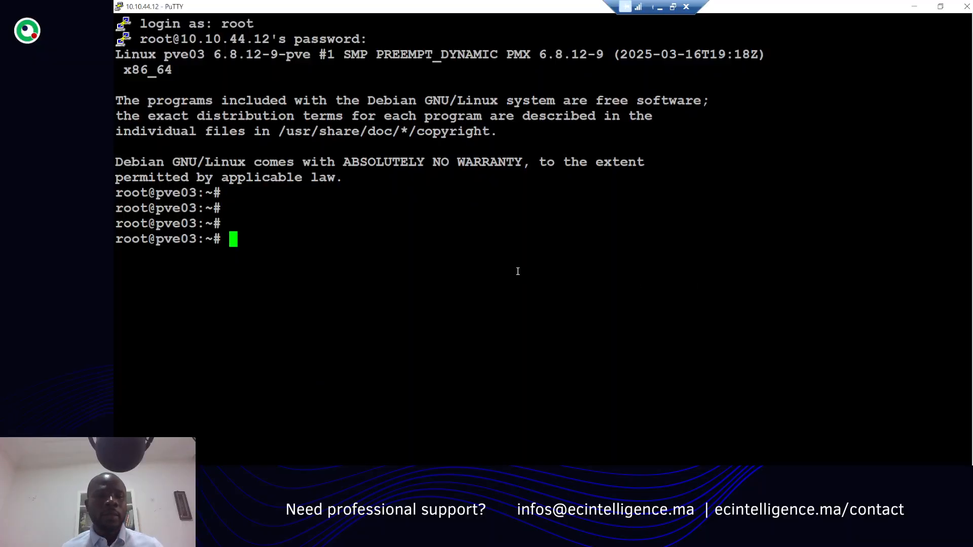
pyautogui.write('cd')
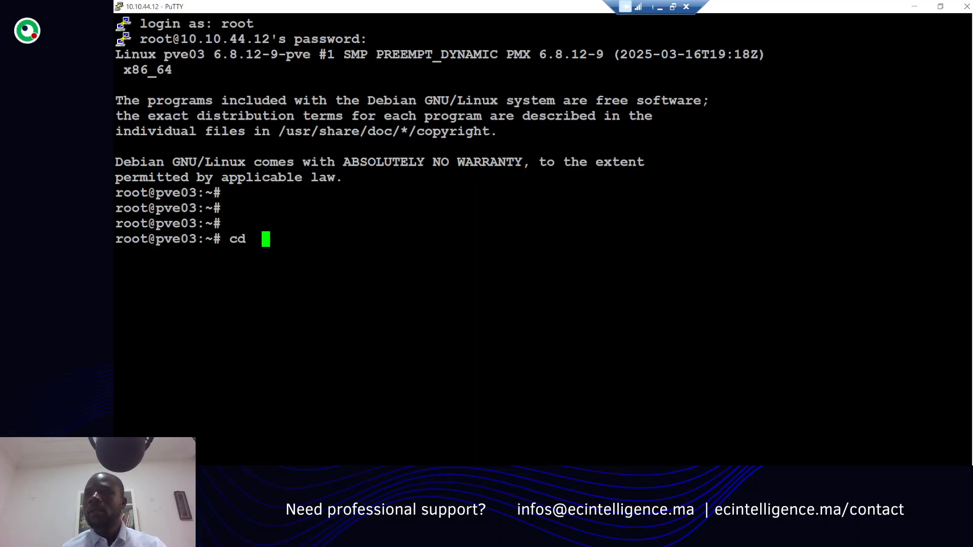
pyautogui.write('/etc/apt/sources.list.d/')
pyautogui.write('ls')
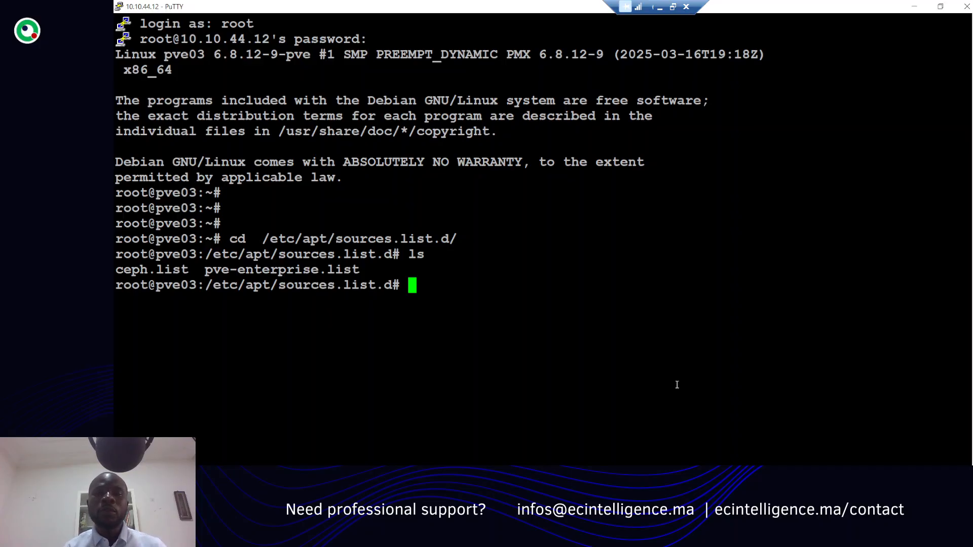
pyautogui.write('ca')
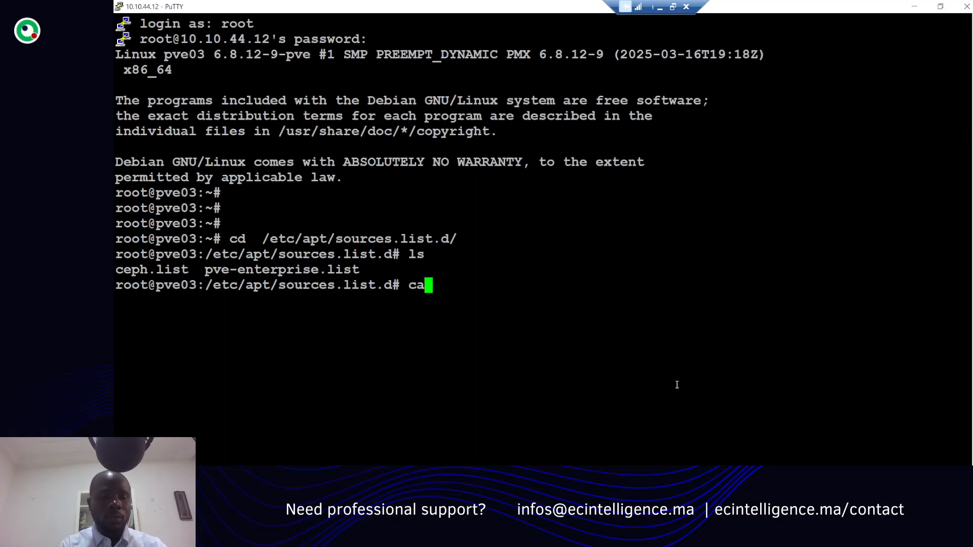
pyautogui.write('t ceph.list')
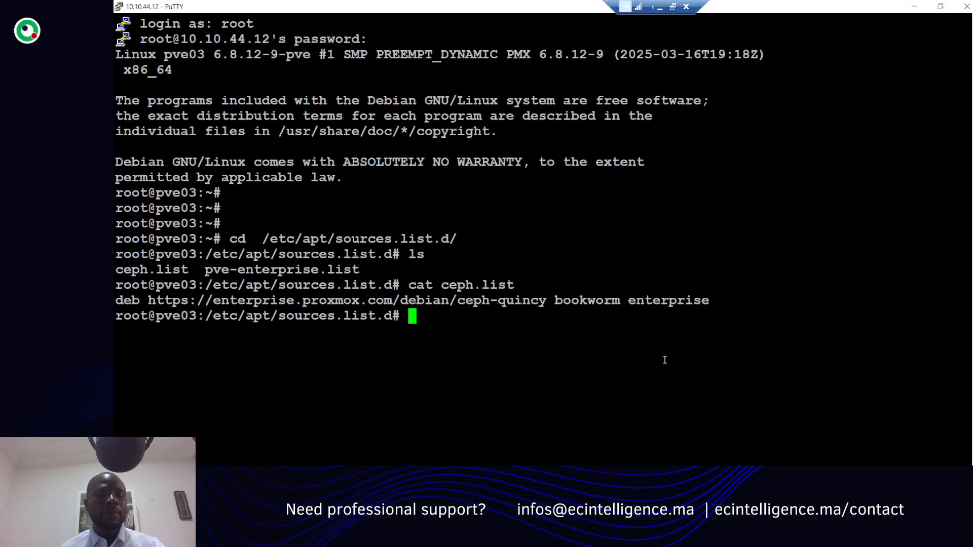
pyautogui.moveTo(682, 346)
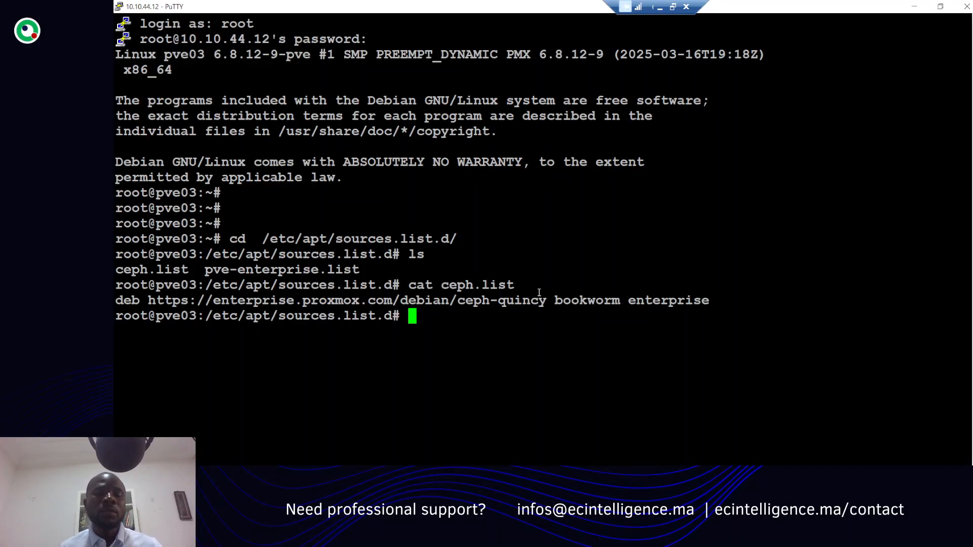
pyautogui.moveTo(536, 288)
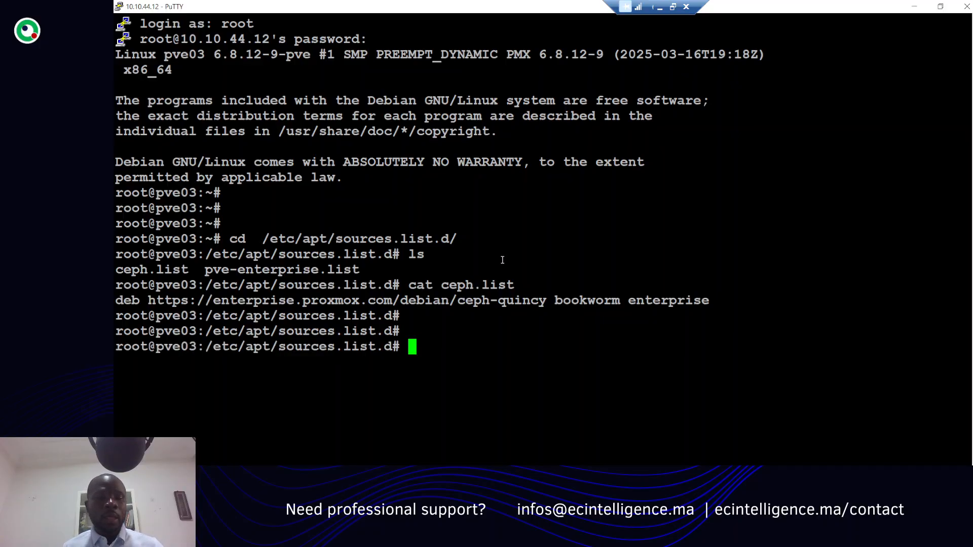
pyautogui.moveTo(319, 268)
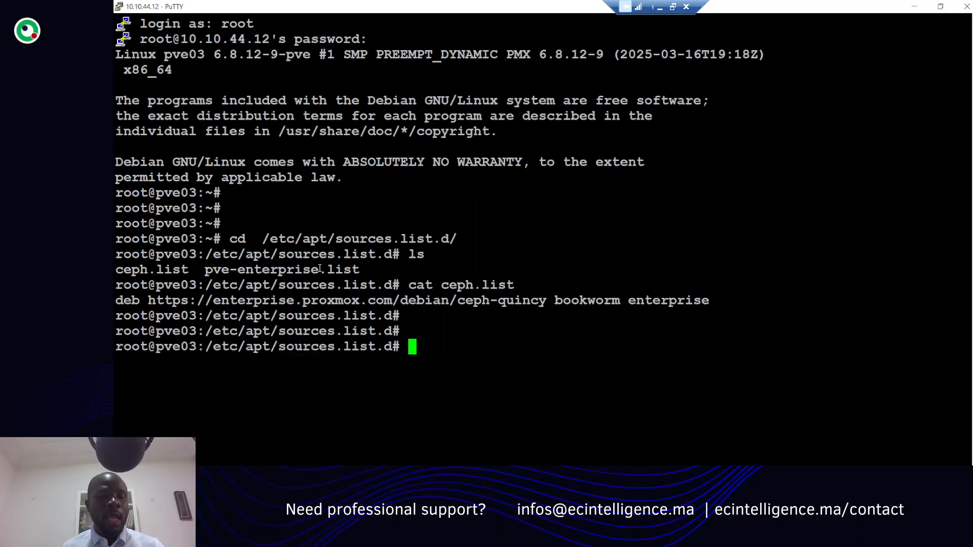
# Display the contents of pve-enterprise.list.
pyautogui.write('catt')
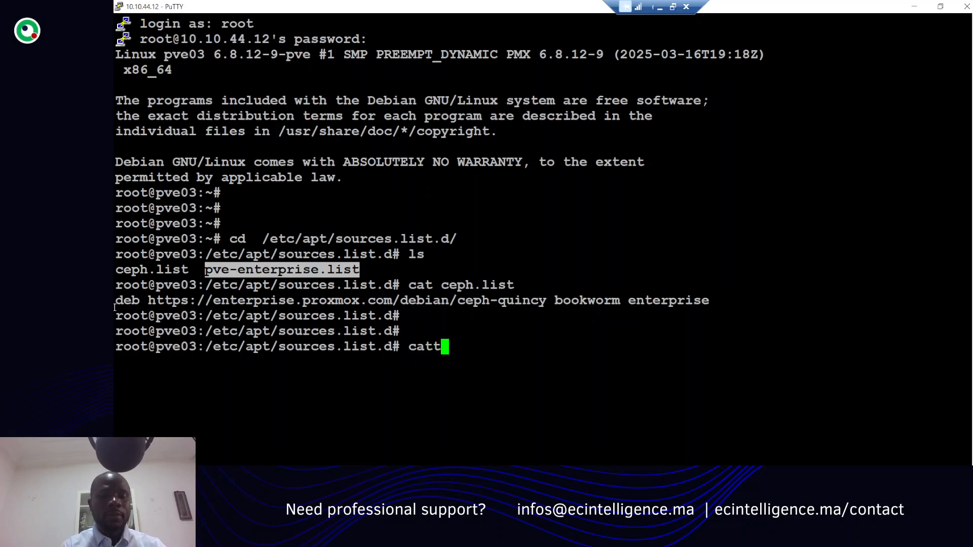
pyautogui.write('pve-enterprise.list')
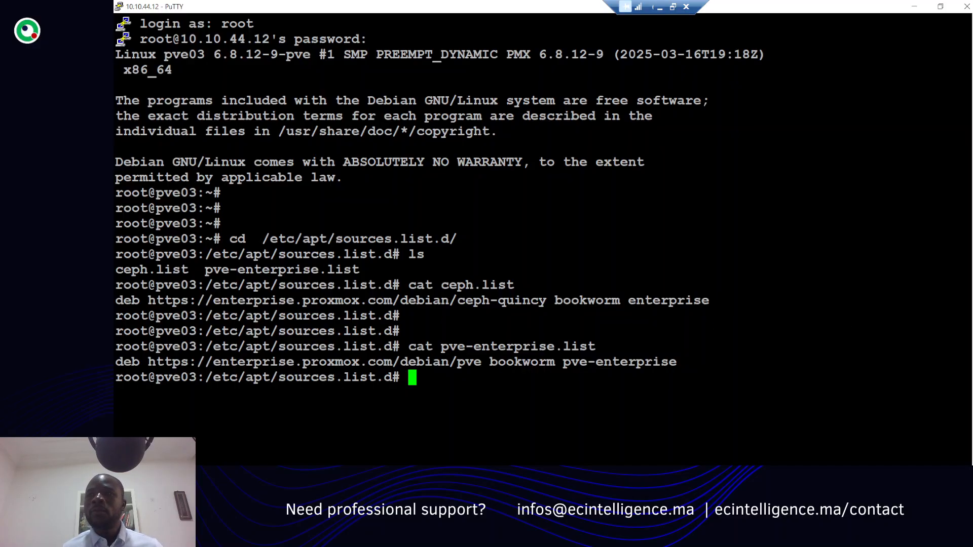
pyautogui.moveTo(660, 395)
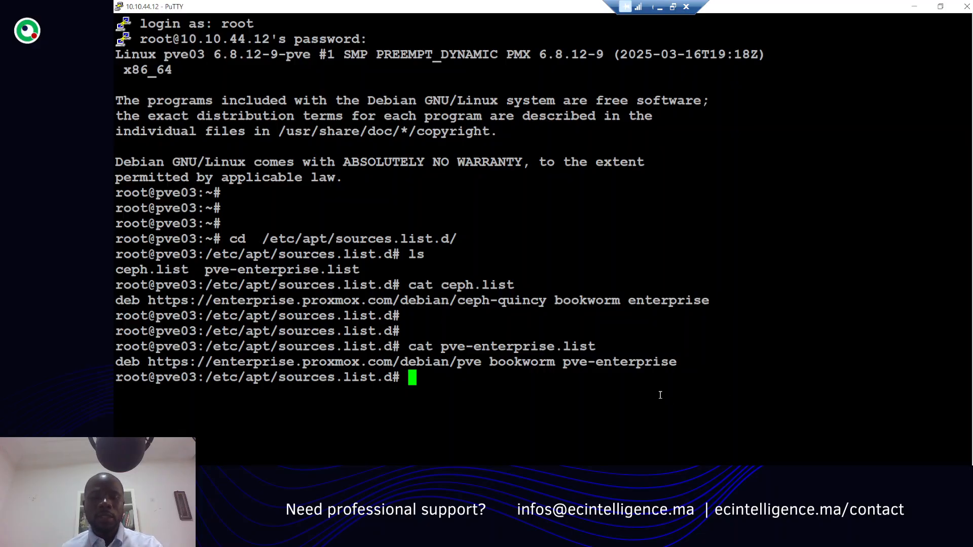
# Create pve-no-subscription.list via heredoc and list the sources directory.
pyautogui.write('cat > /etc/apt/sources.list.d/pve-no-subscription.list << EOF')
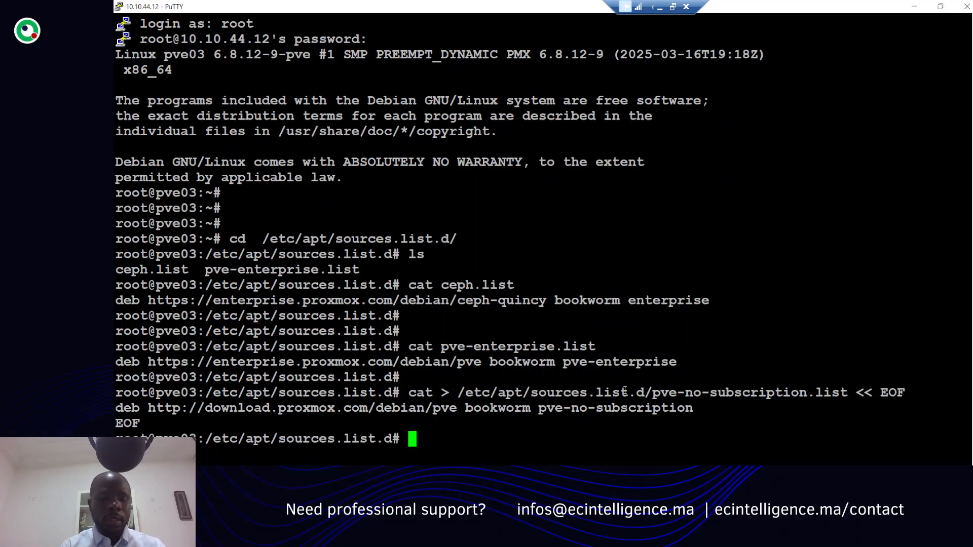
pyautogui.write('ls')
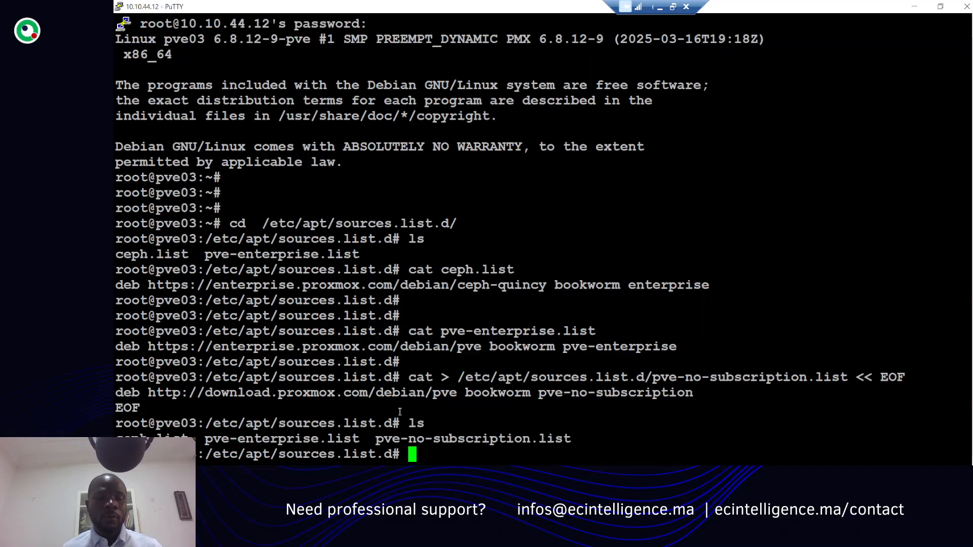
pyautogui.doubleClick(281, 439)
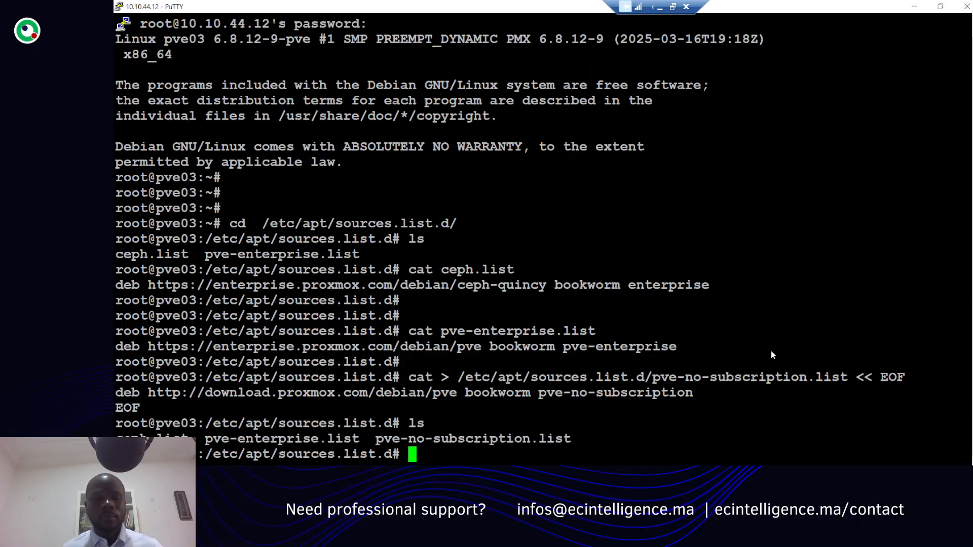
# Comment out the deb line in pve-enterprise.list with sed and display the result.
pyautogui.write("sed -i 's/^deb/#deb/' /etc/apt/sources.list.d/pve-enterprise.list")
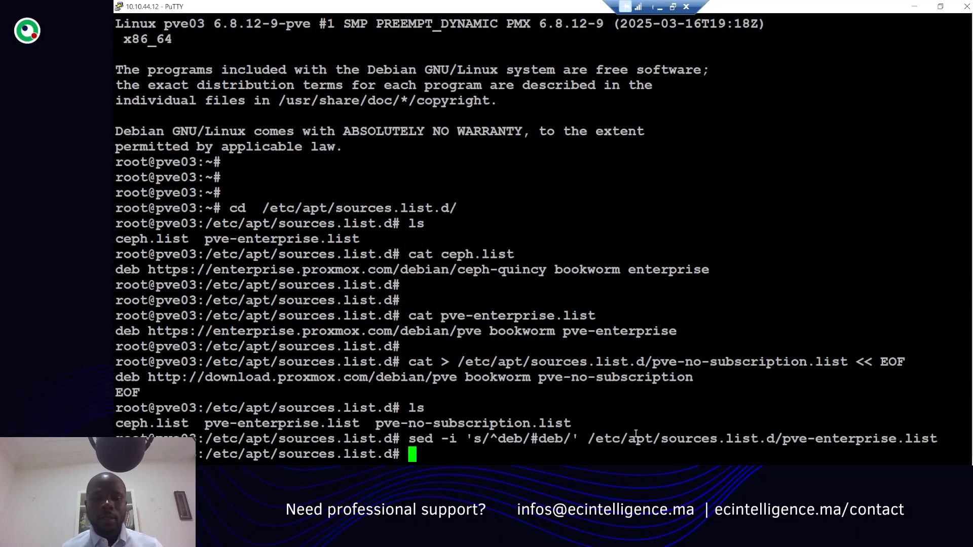
pyautogui.write('cat')
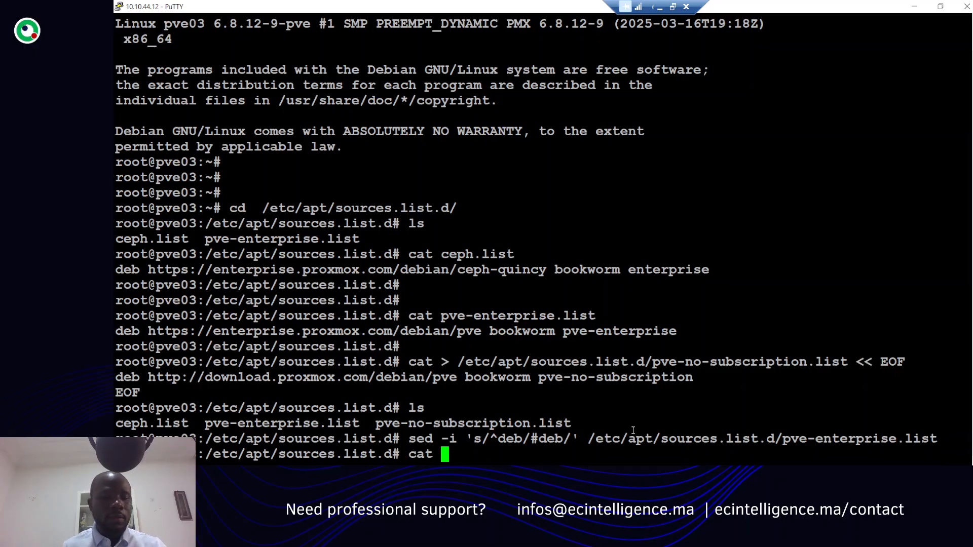
pyautogui.doubleClick(281, 423)
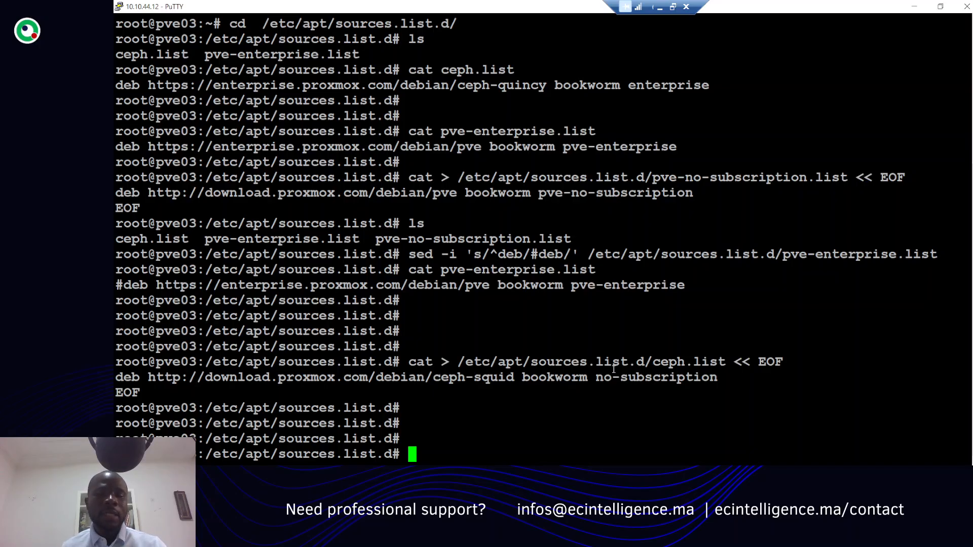
# Display ceph.list to confirm the ceph-squid no-subscription source.
pyautogui.doubleClick(589, 361)
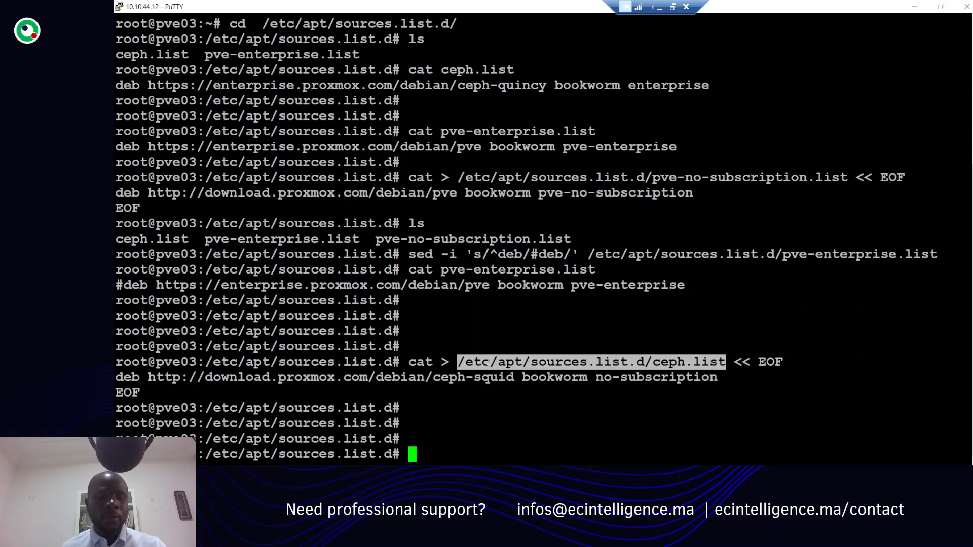
pyautogui.write('c')
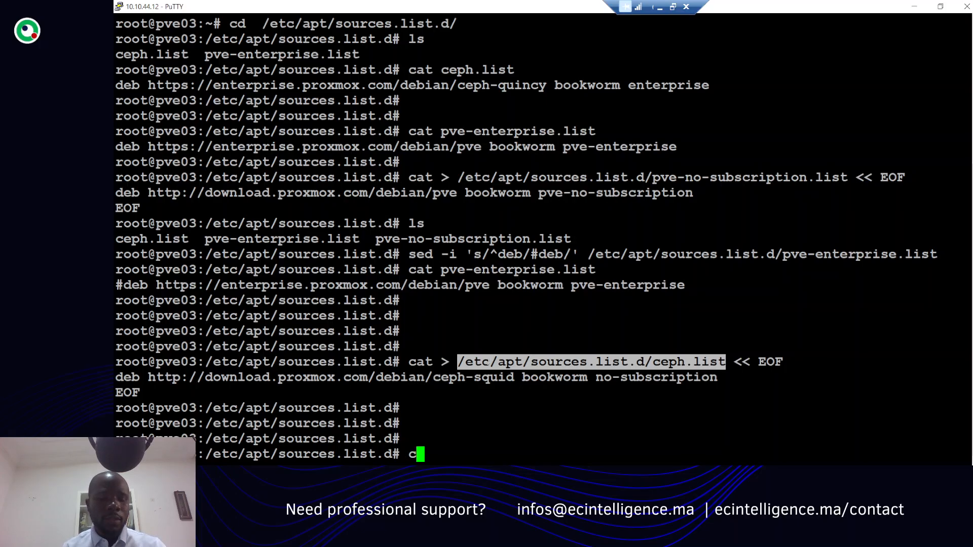
pyautogui.write('ay')
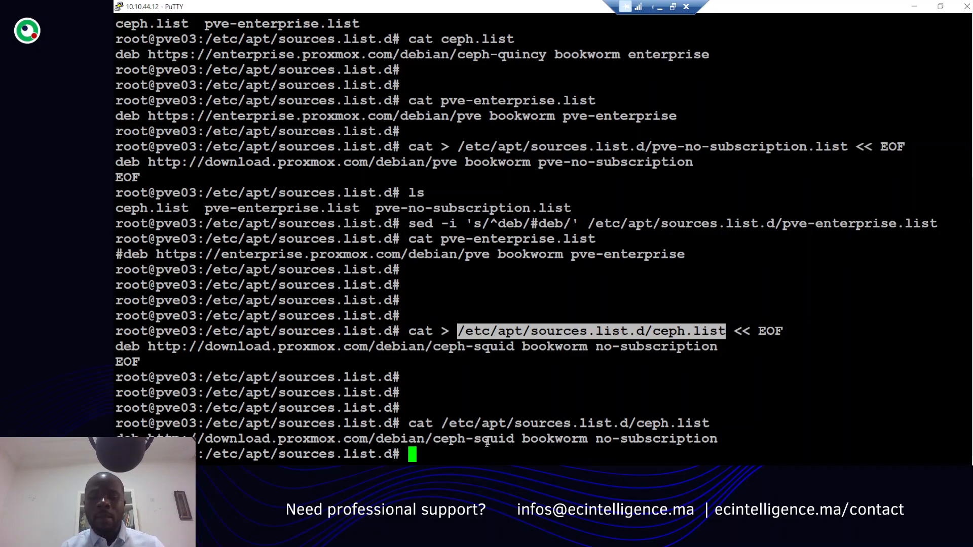
pyautogui.scroll(-3)
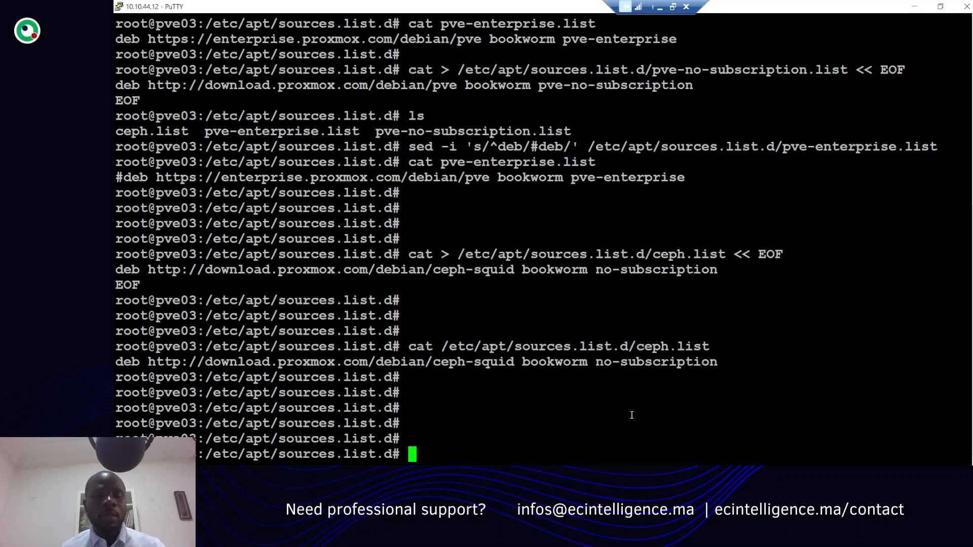
# Run apt update && apt dist-upgrade -y on pve03.
pyautogui.write('apt update && apt dist-upgrade -y')
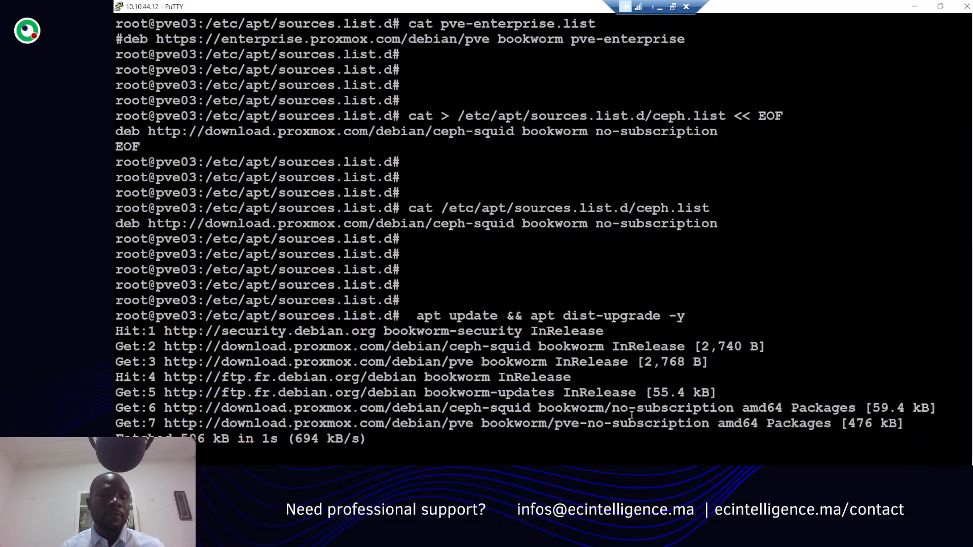
pyautogui.scroll(-3)
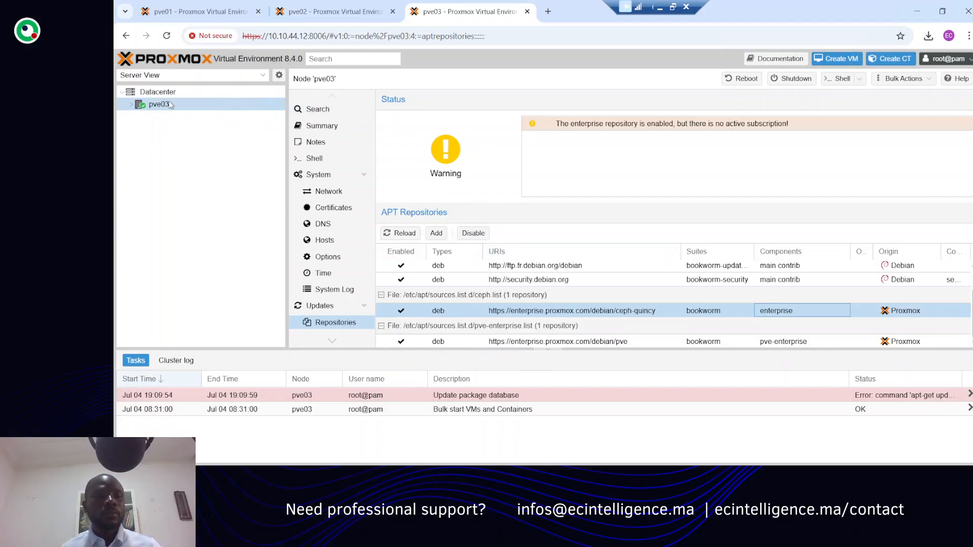
# Show pve03's Datacenter resource overview, briefly checking the pve02 session.
pyautogui.click(157, 91)
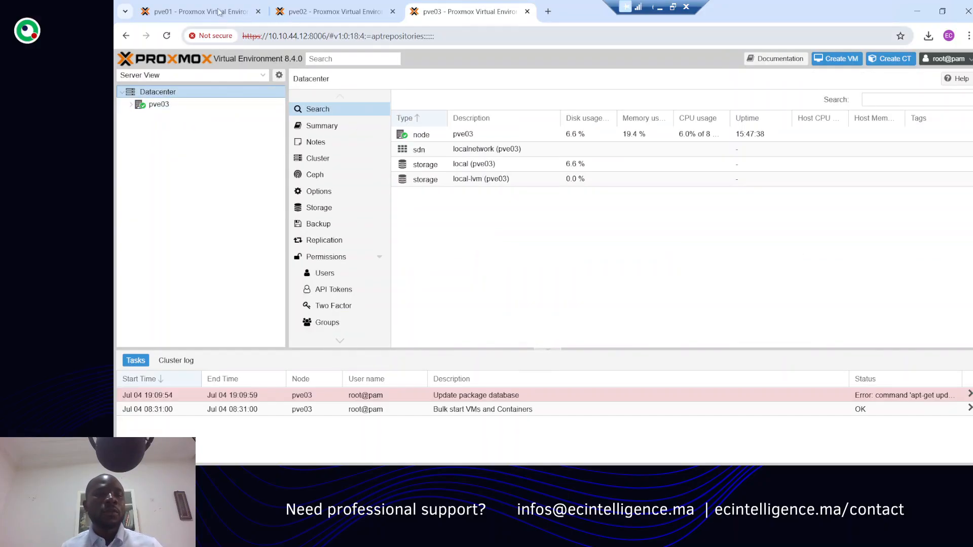
pyautogui.click(335, 12)
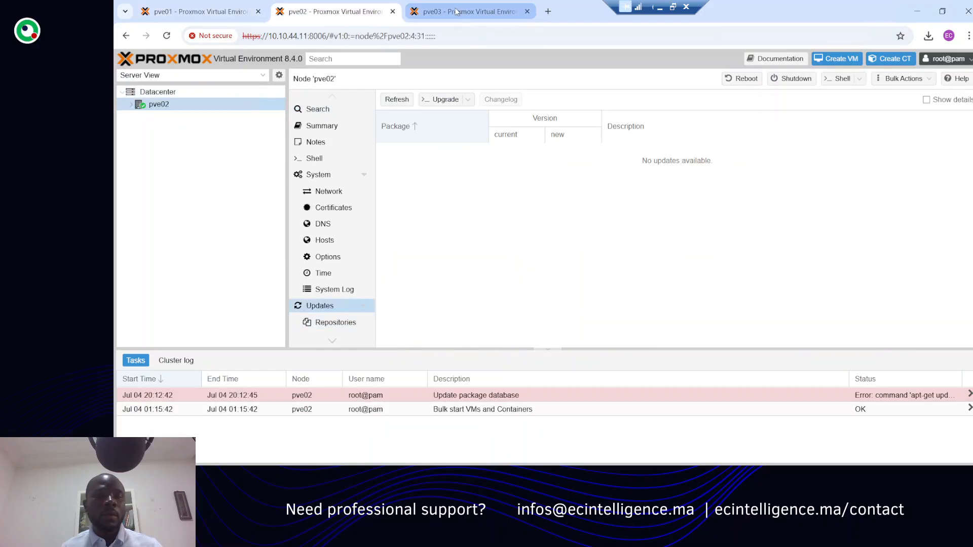
pyautogui.click(470, 12)
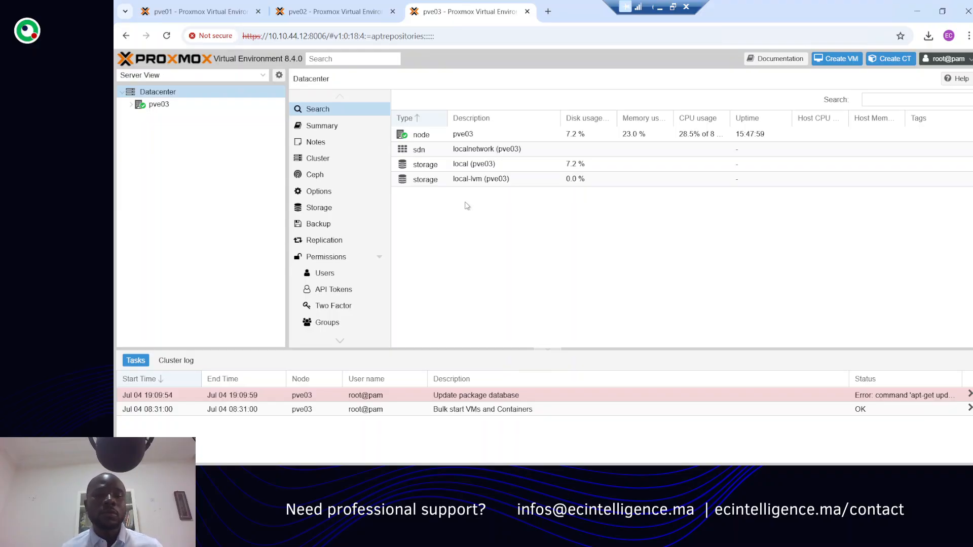
pyautogui.moveTo(481, 252)
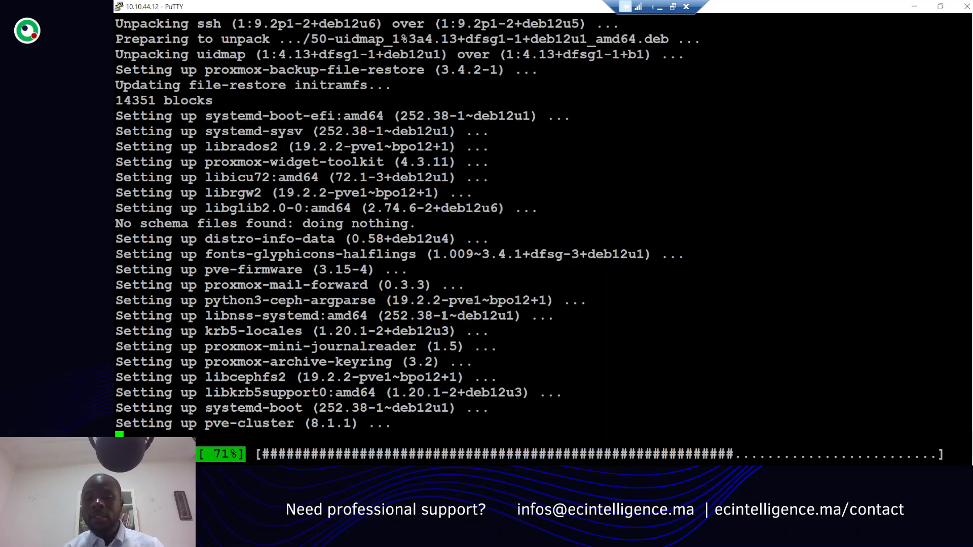
pyautogui.moveTo(428, 296)
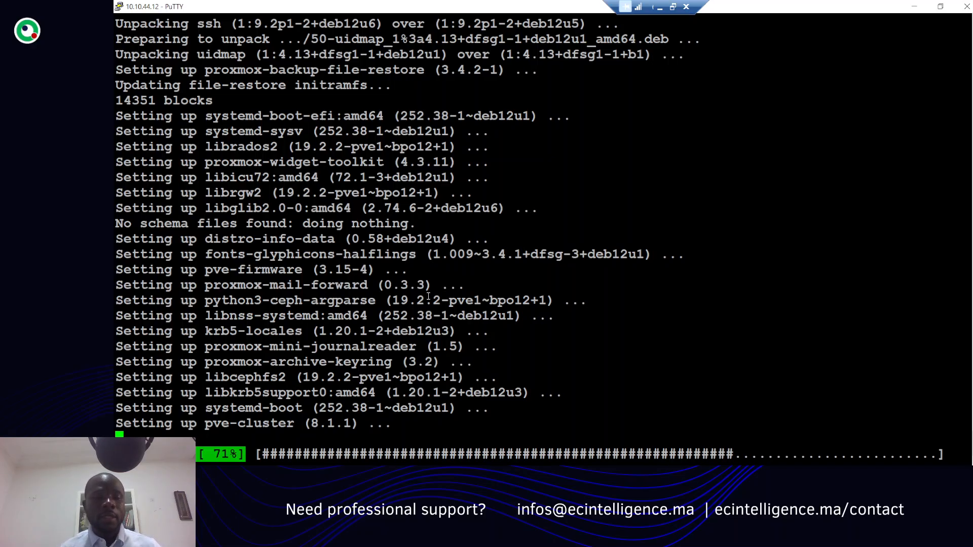